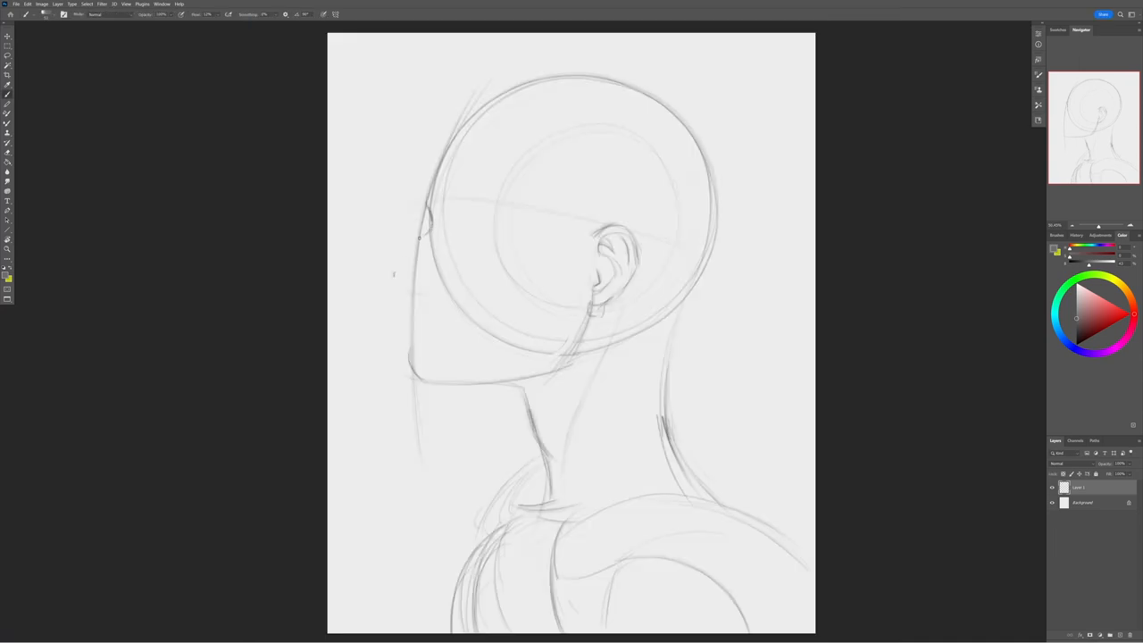
Brush in the nose on the profile, then the eye with lids and eyebrow above it
{"action": "left_click_drag", "start_coordinate": [419, 232], "coordinate": [408, 286]}
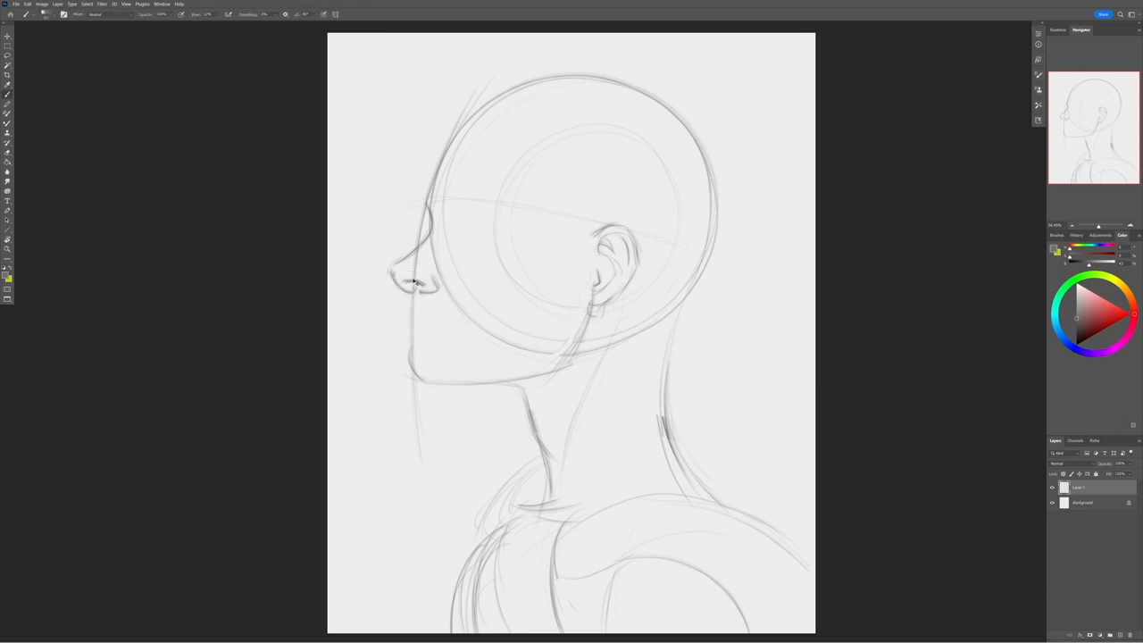
{"action": "left_click_drag", "start_coordinate": [438, 205], "coordinate": [482, 250]}
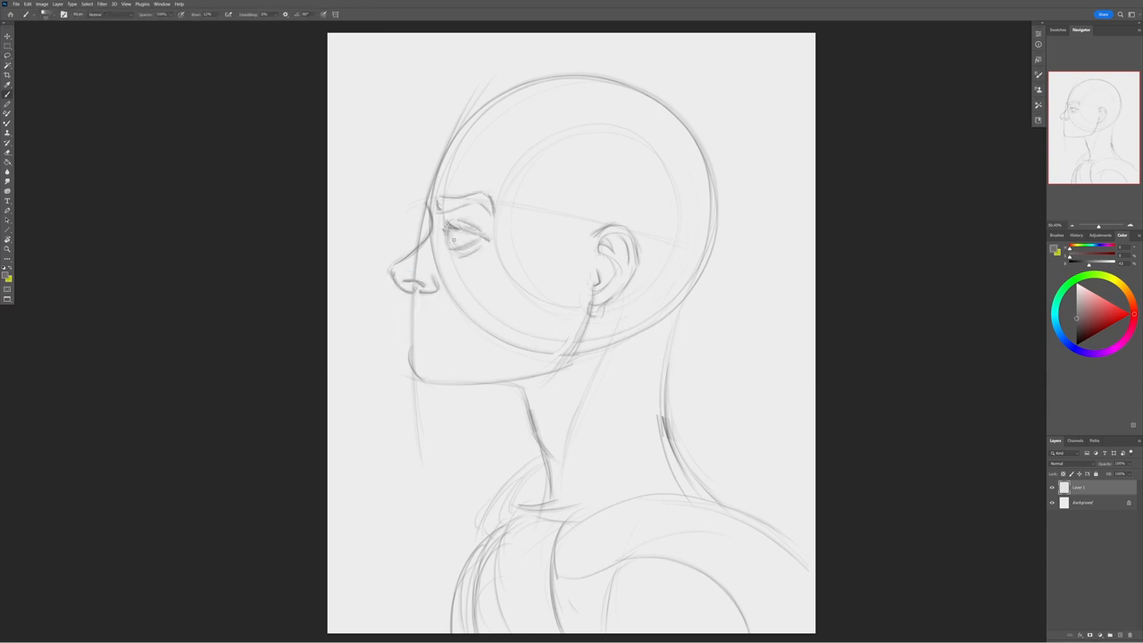